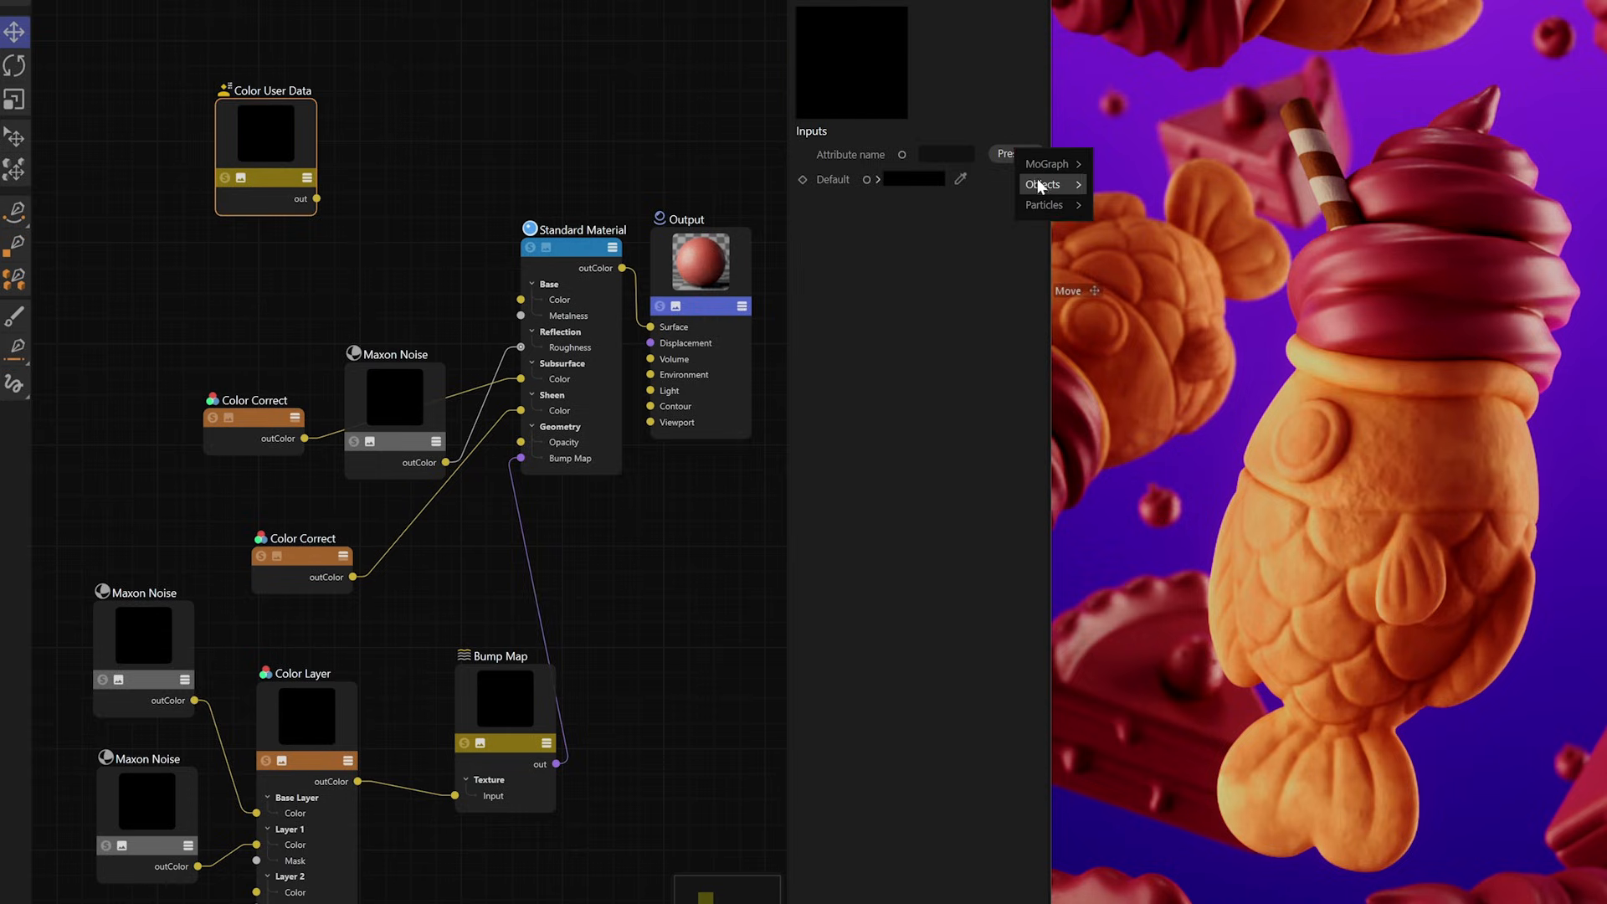
{"action": "mouse_move", "coordinate": [1044, 186]}
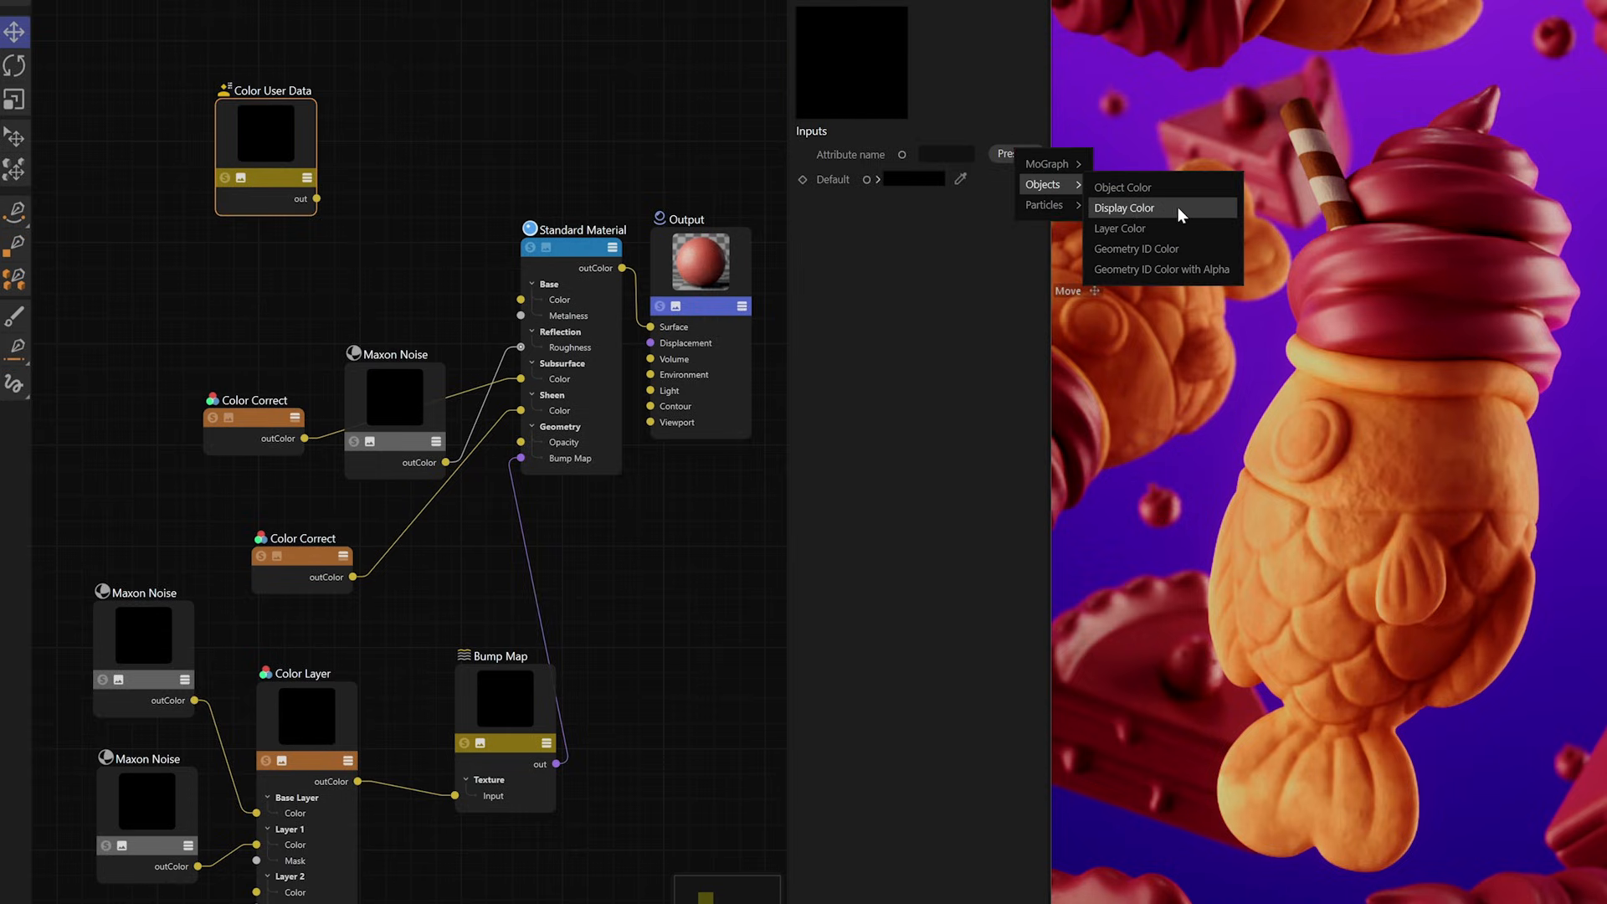
Step: Set the Color User Data node's attribute name to Objects > Display Color
{"action": "left_click", "coordinate": [1124, 209]}
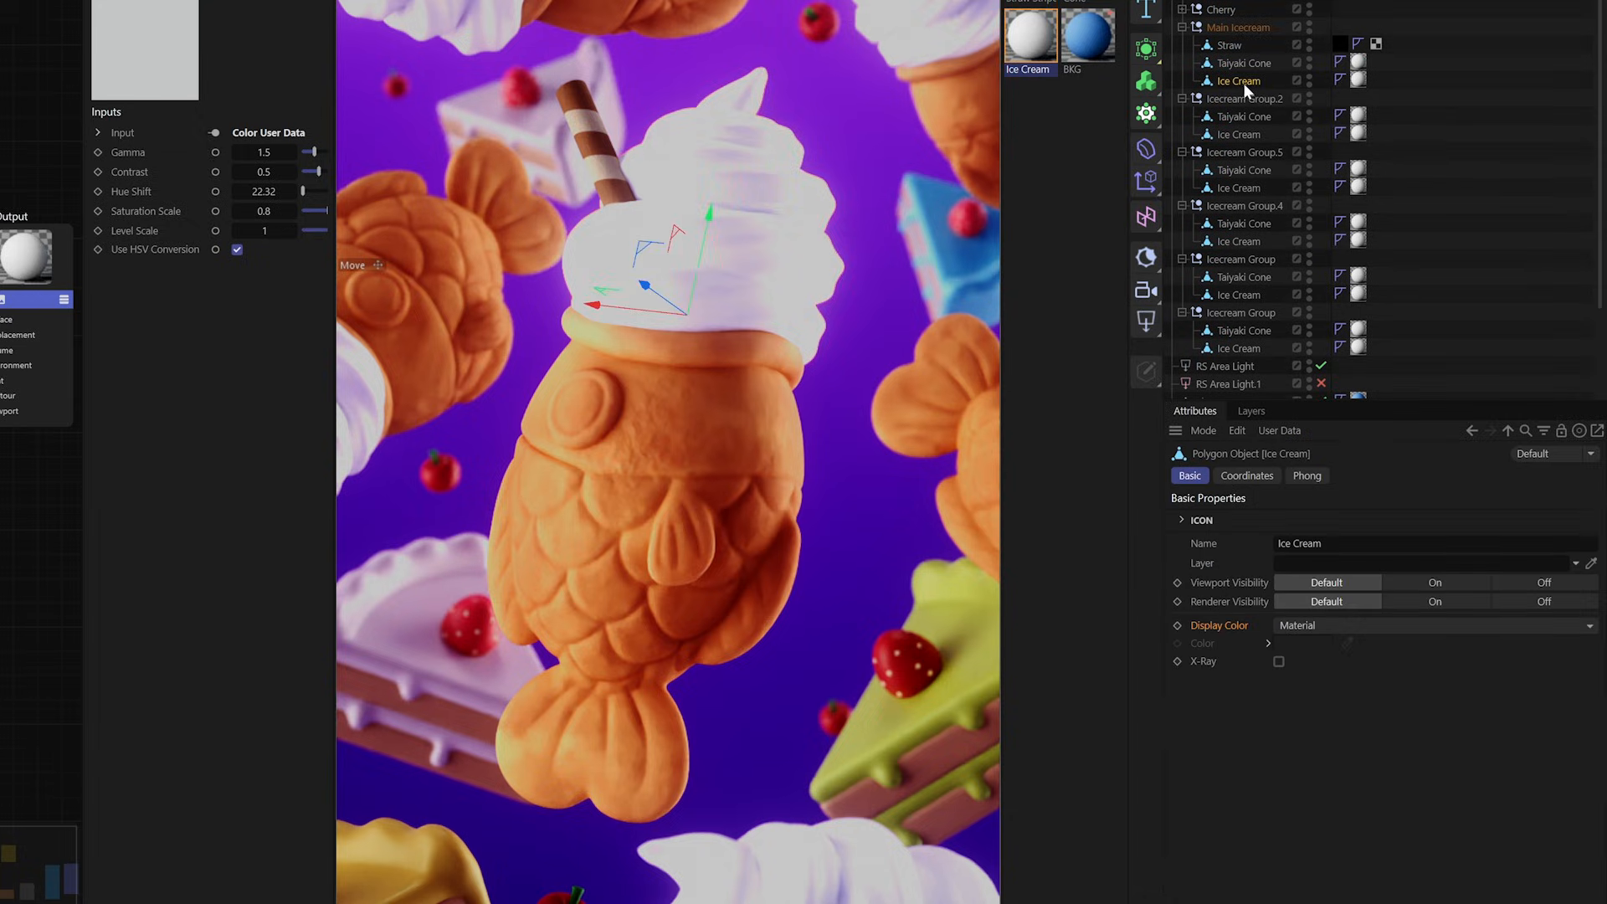
Step: Open the Ice Cream object's Display Color dropdown, currently set to Material
{"action": "left_click", "coordinate": [1434, 625]}
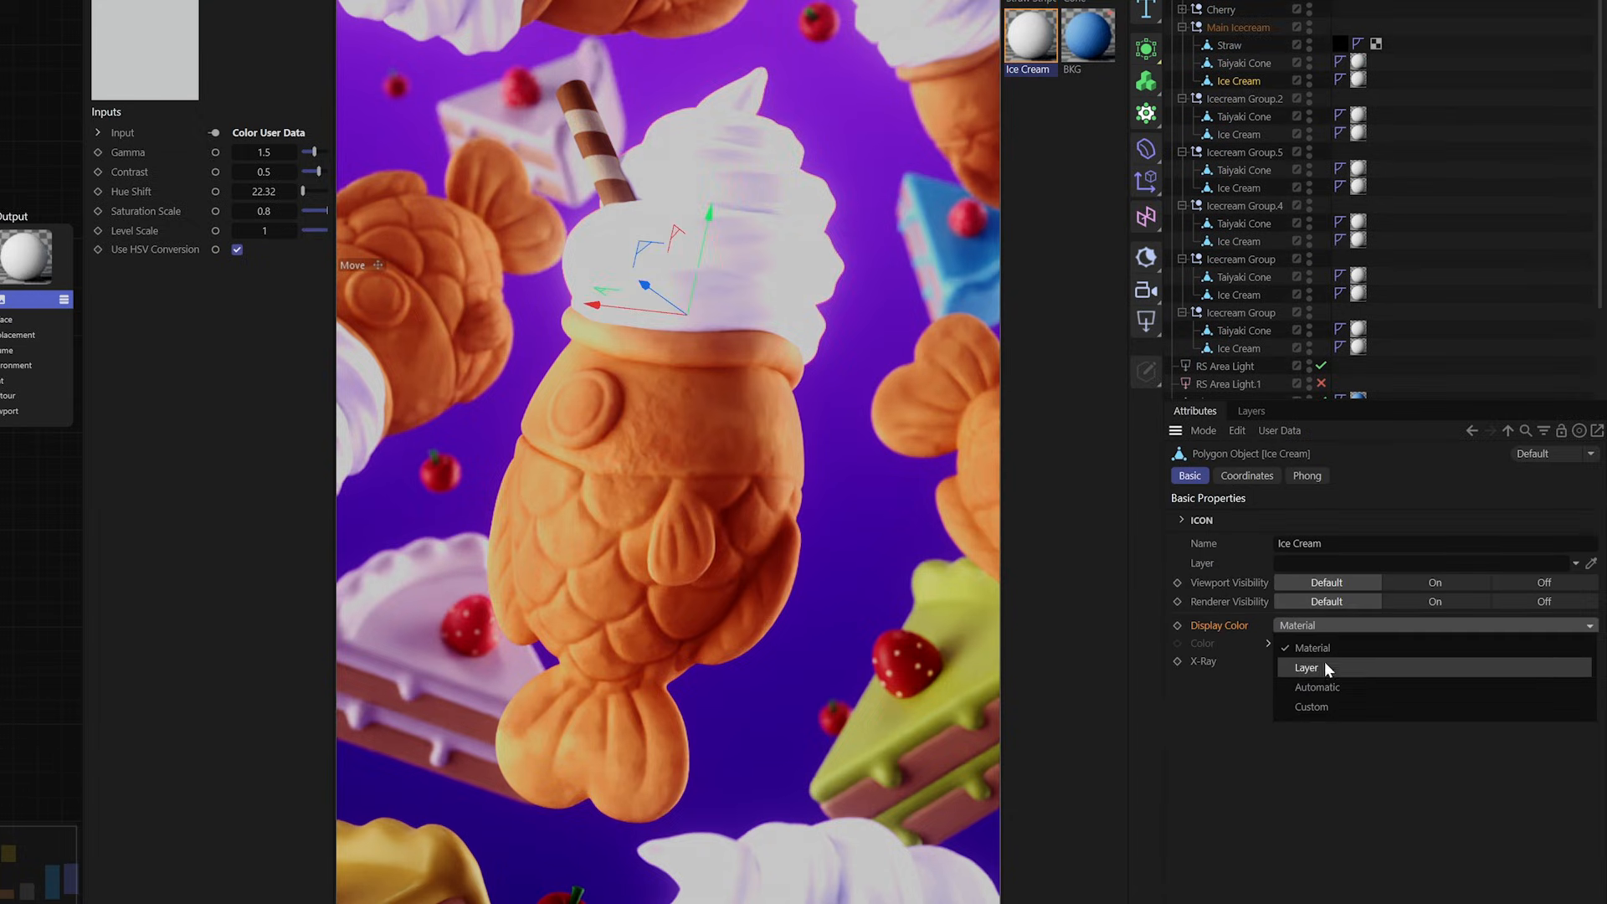